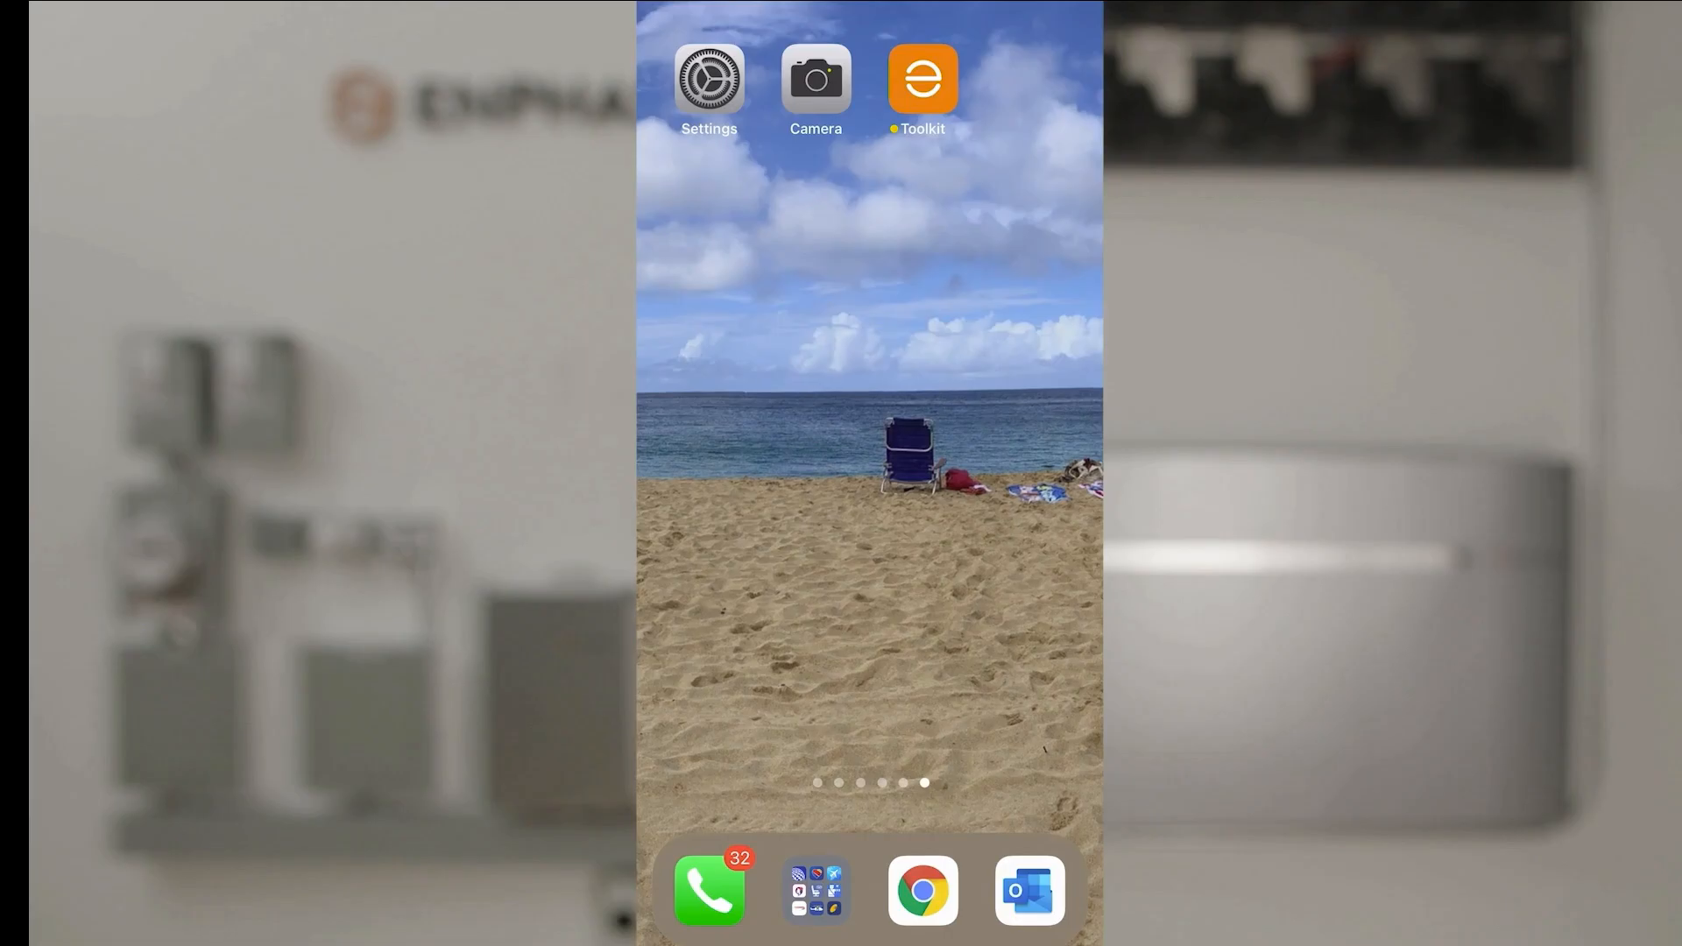
- Tap the orange Enphase Toolkit icon on the iOS home screen
left_click(921, 77)
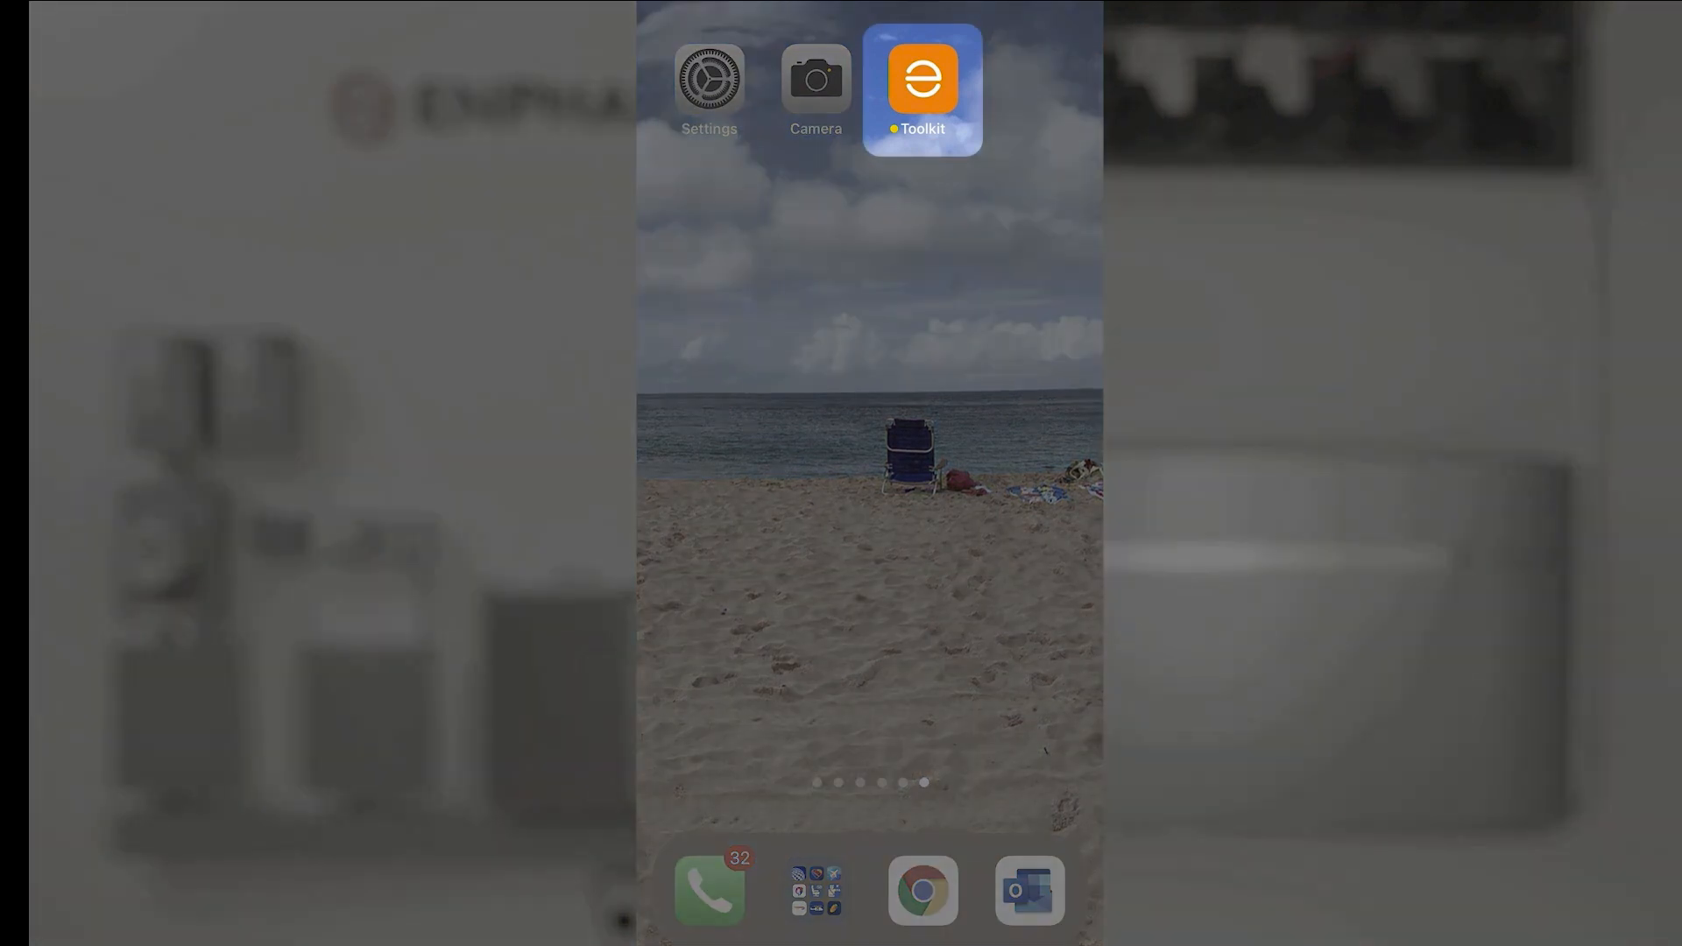
- Launch Toolkit, then go to Menu > Settings to view IQ Gateway software and grid profiles
left_click(922, 77)
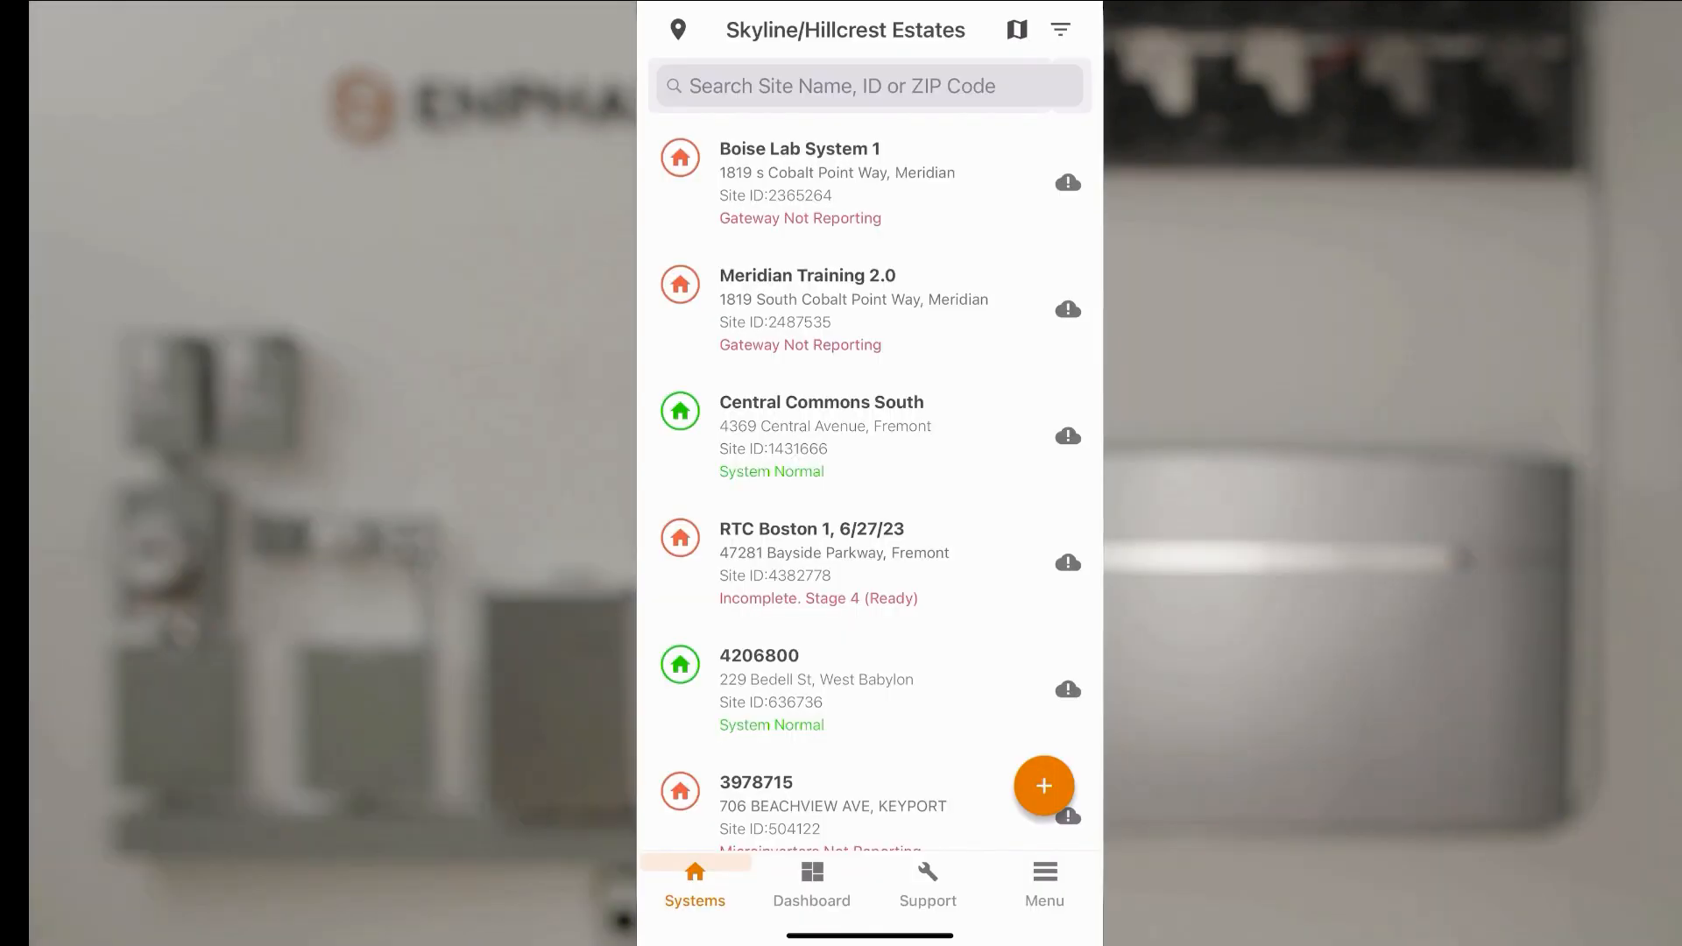
left_click(1042, 884)
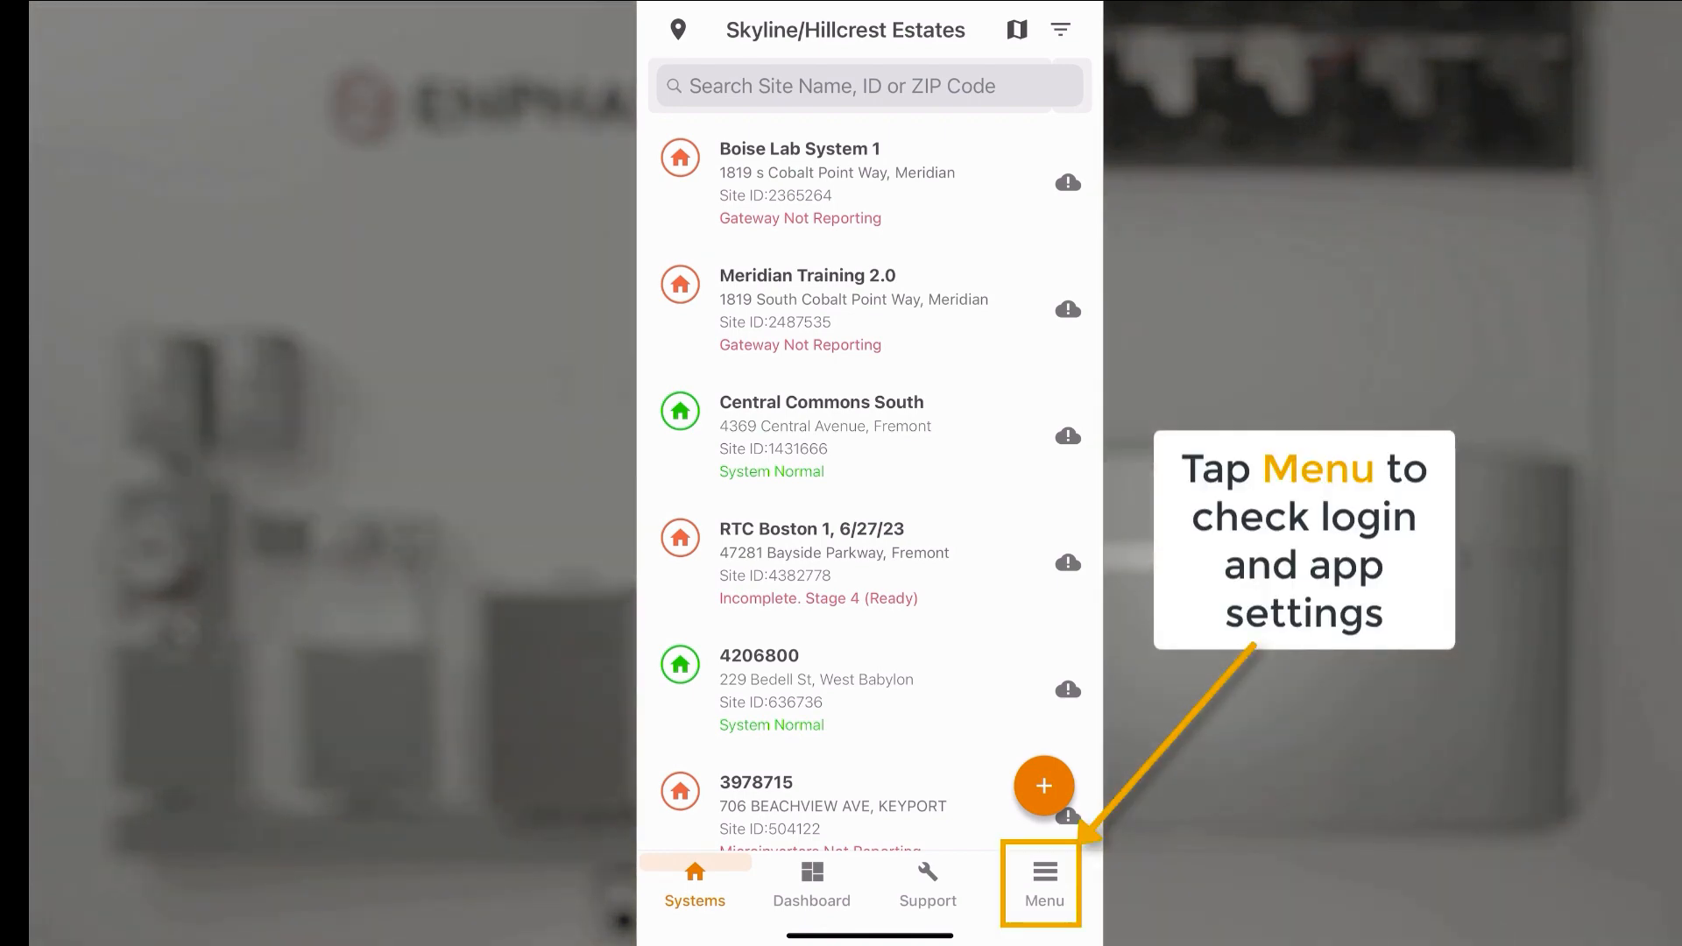
left_click(1042, 884)
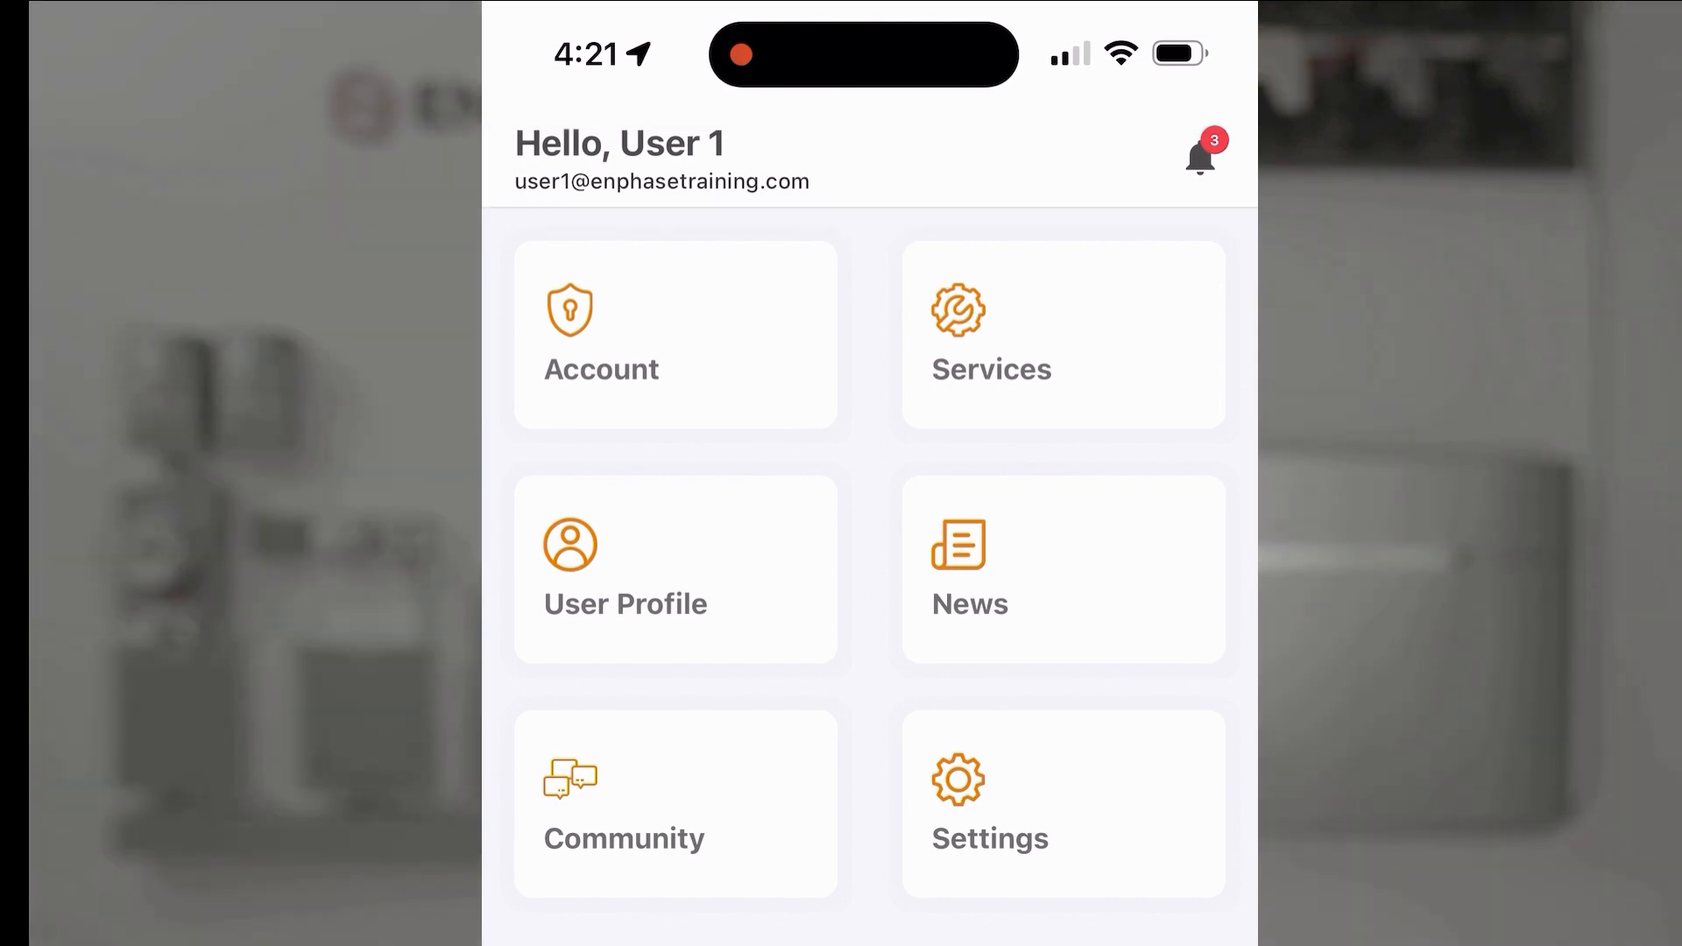
left_click(1061, 809)
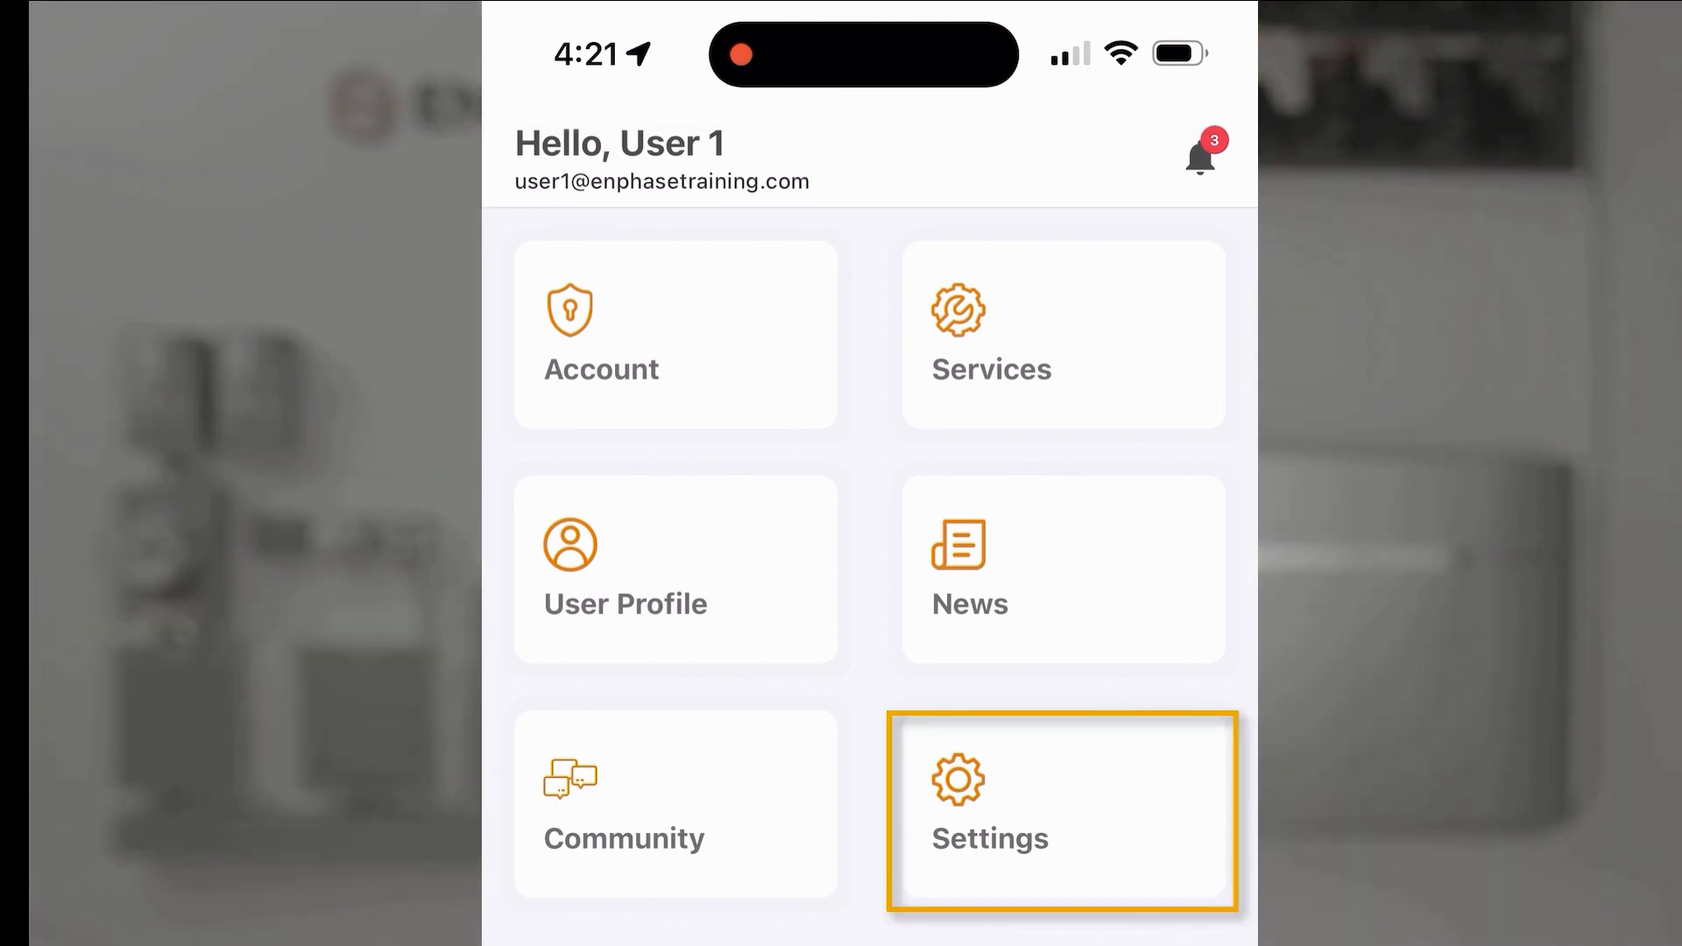
left_click(1062, 809)
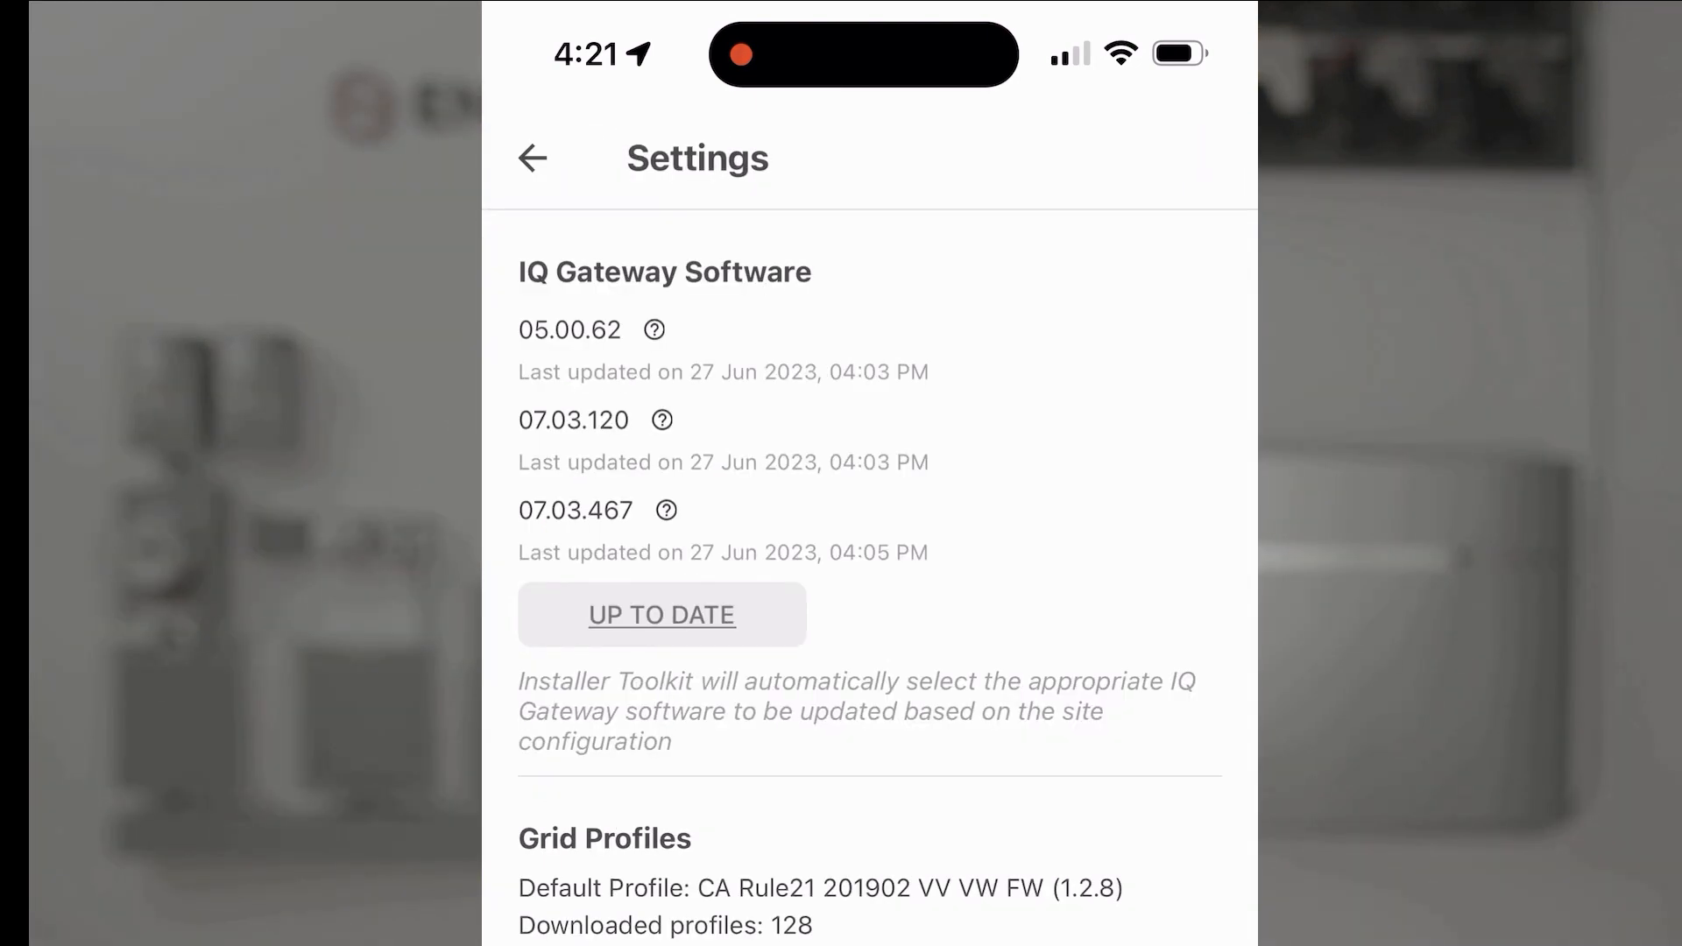